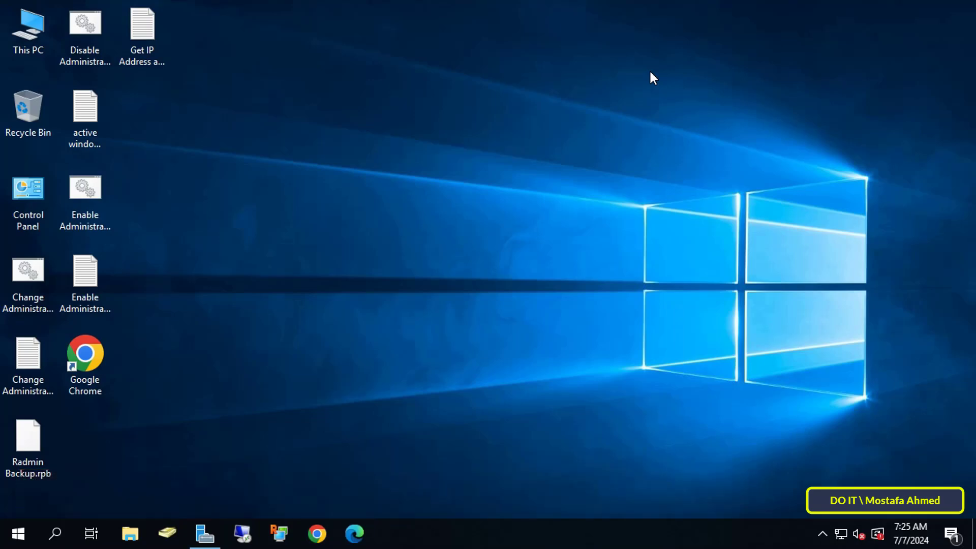
Right-click the Start button to bring up the Win+X power user menu.
right_click(17, 534)
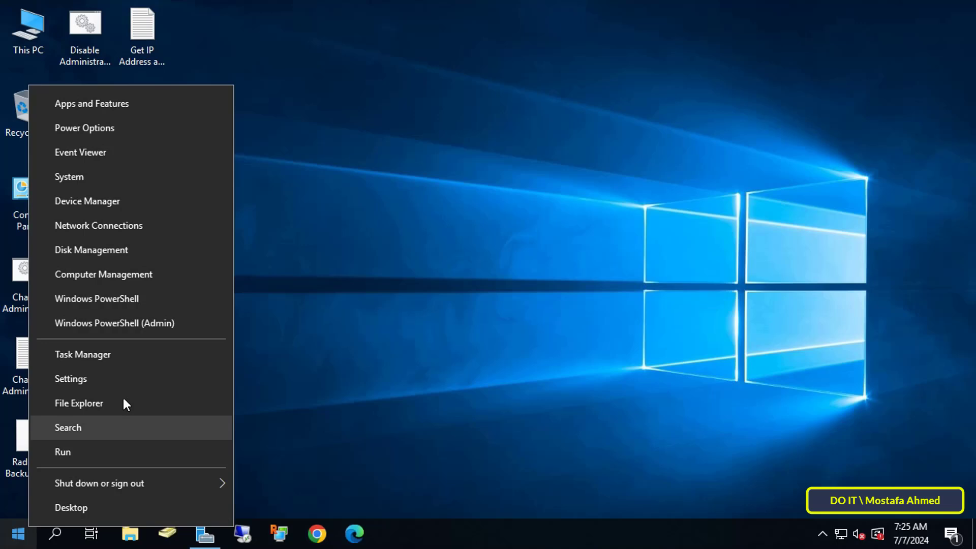
Launch Windows PowerShell (Admin) and close the Notepad note holding the Get-ADComputer command.
click(114, 323)
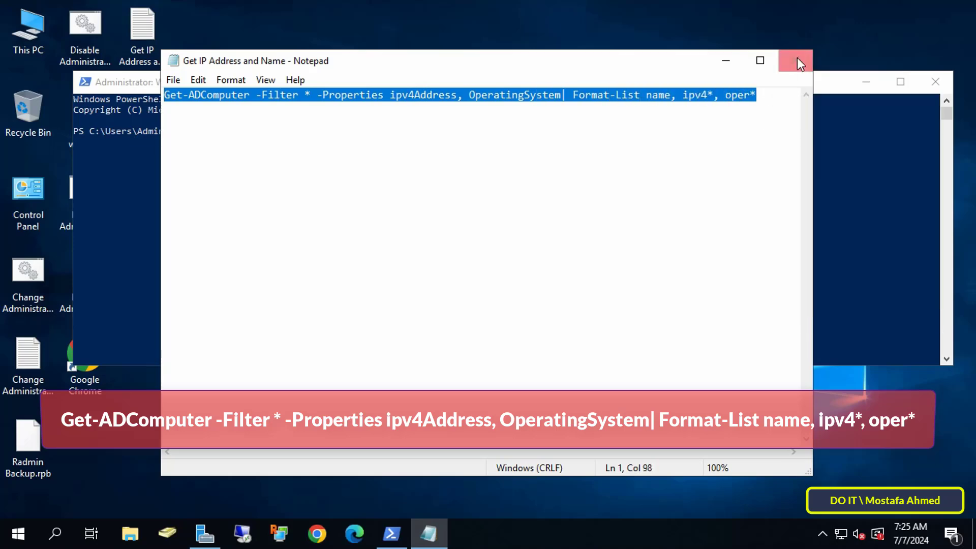
click(797, 60)
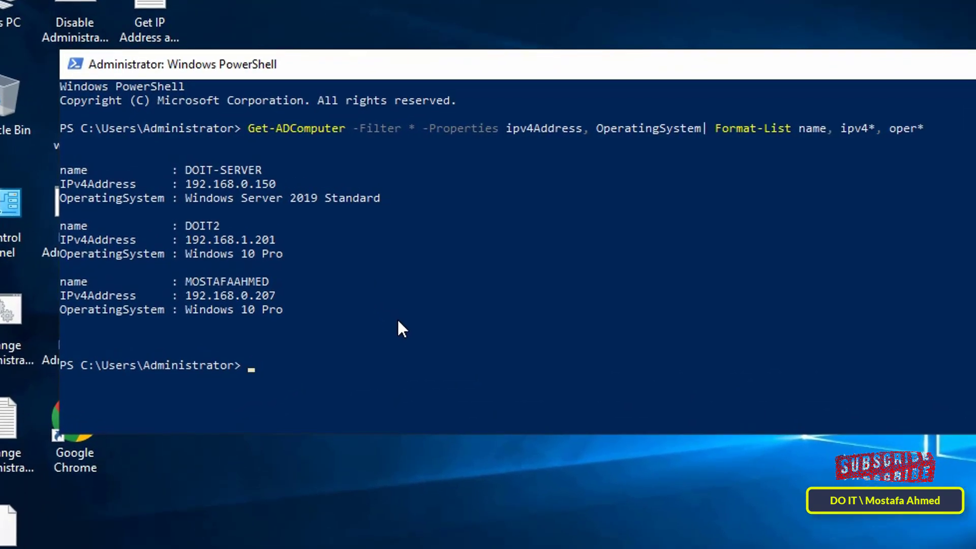
mouse_move(125, 255)
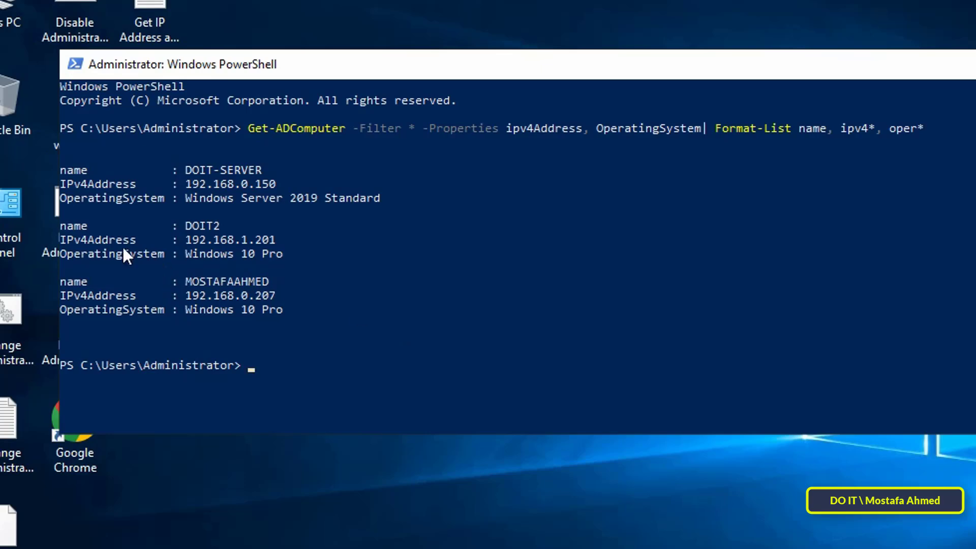
mouse_move(189, 262)
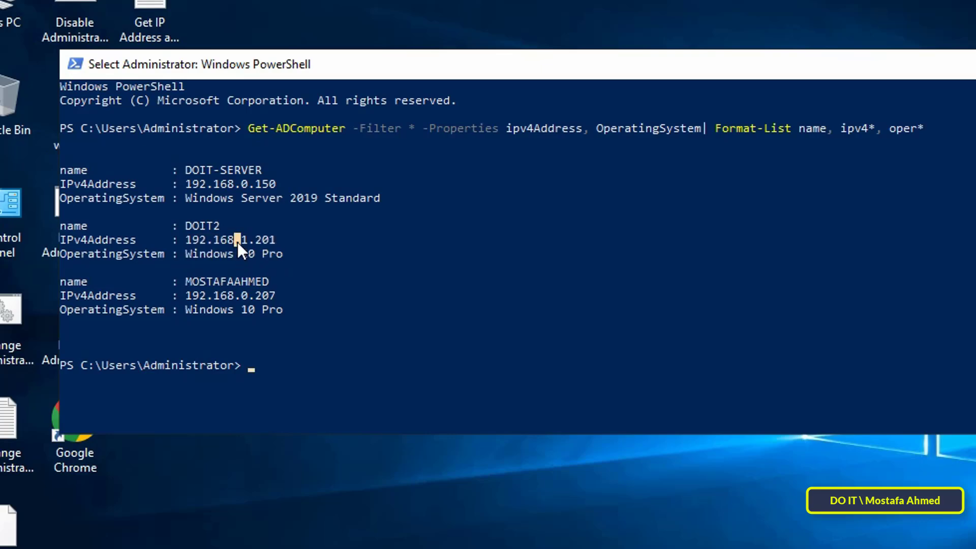
Select the third computer's IPv4 address in the Get-ADComputer output.
double_click(230, 295)
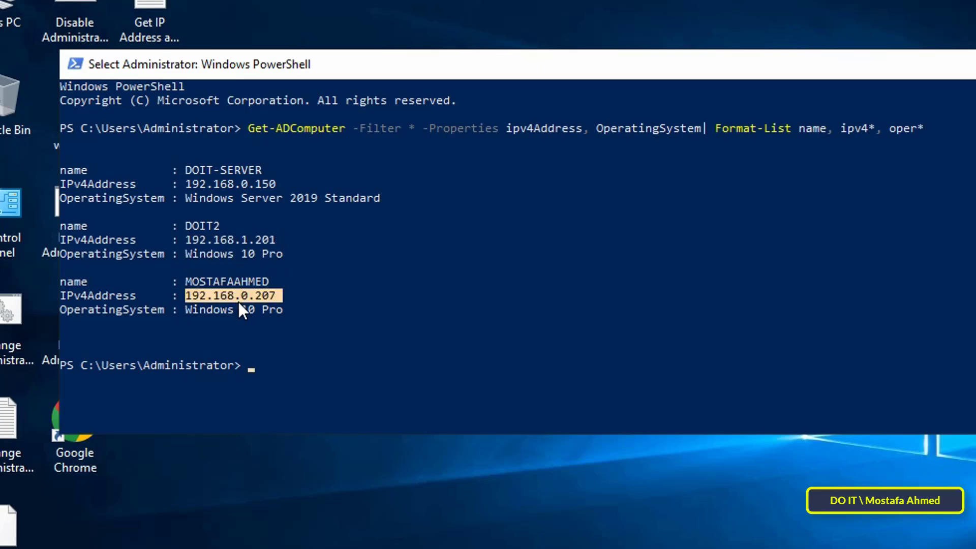